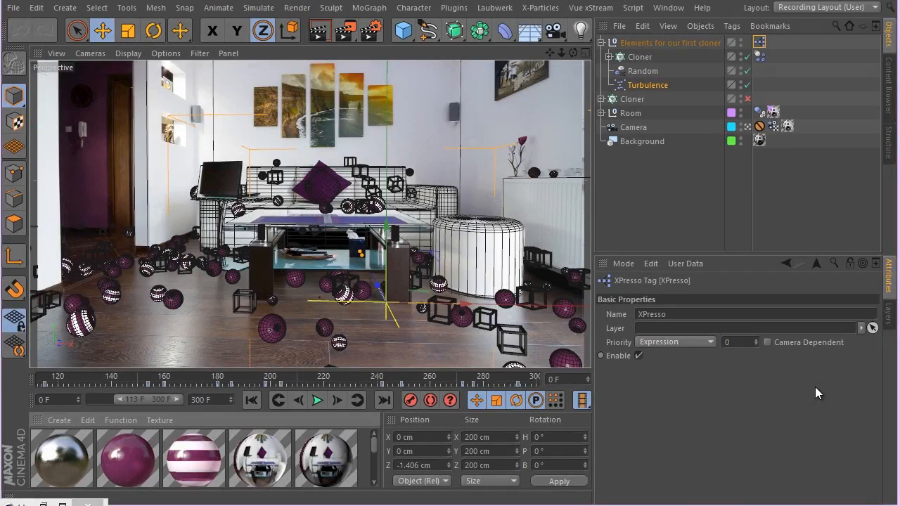
mouse_move(744, 379)
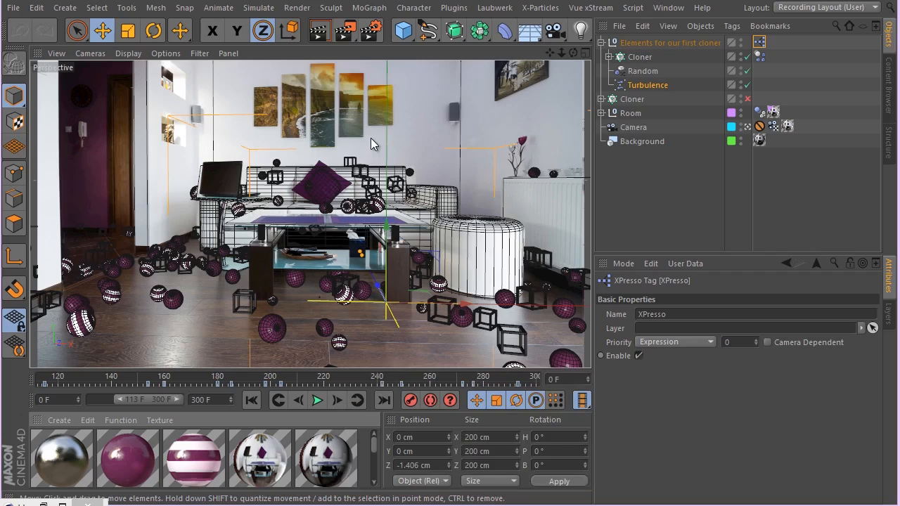
mouse_move(391, 145)
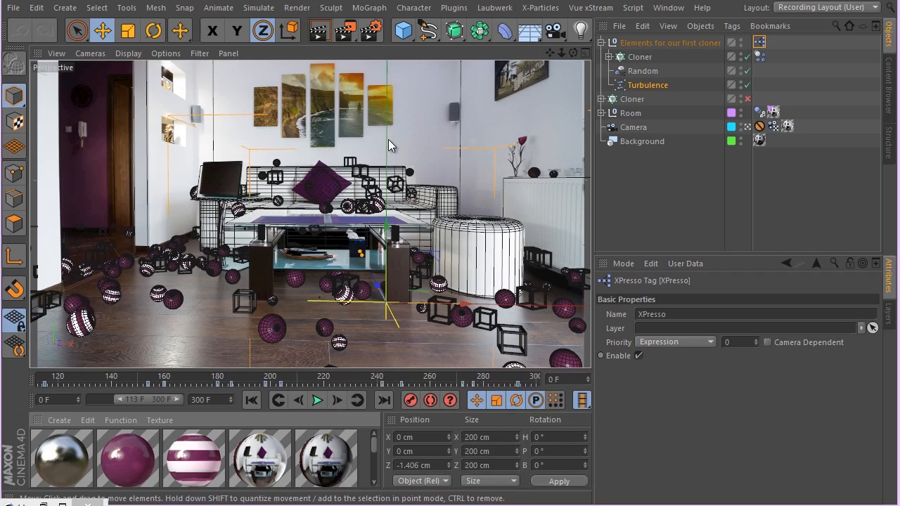
mouse_move(381, 98)
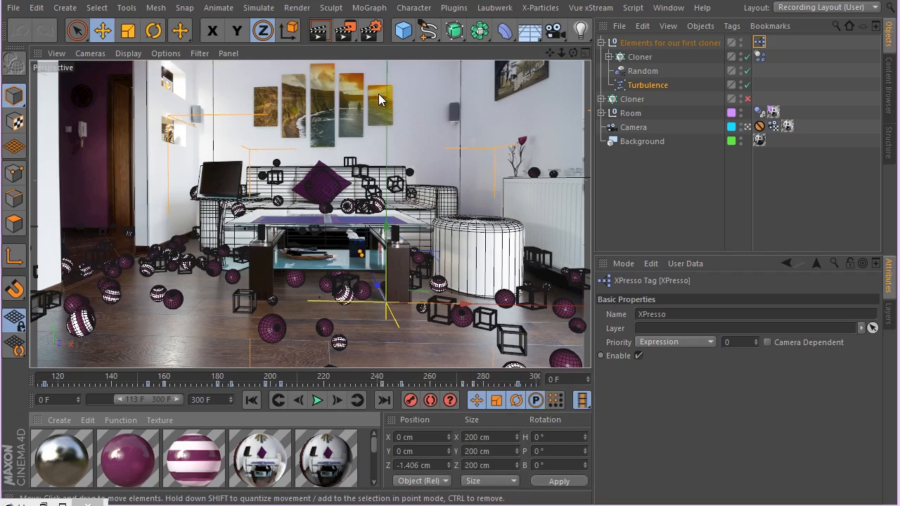
mouse_move(237, 223)
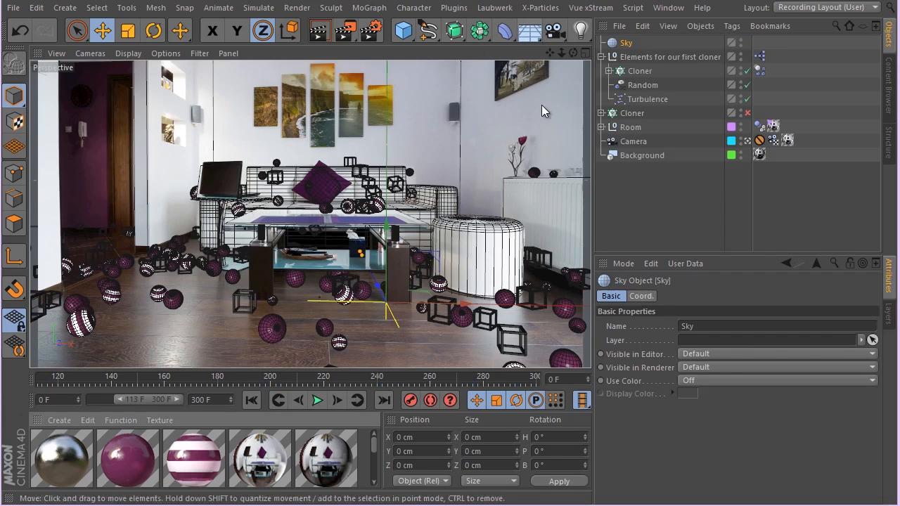
Bring up the Content Browser from the Window menu to browse HDRI presets.
click(666, 8)
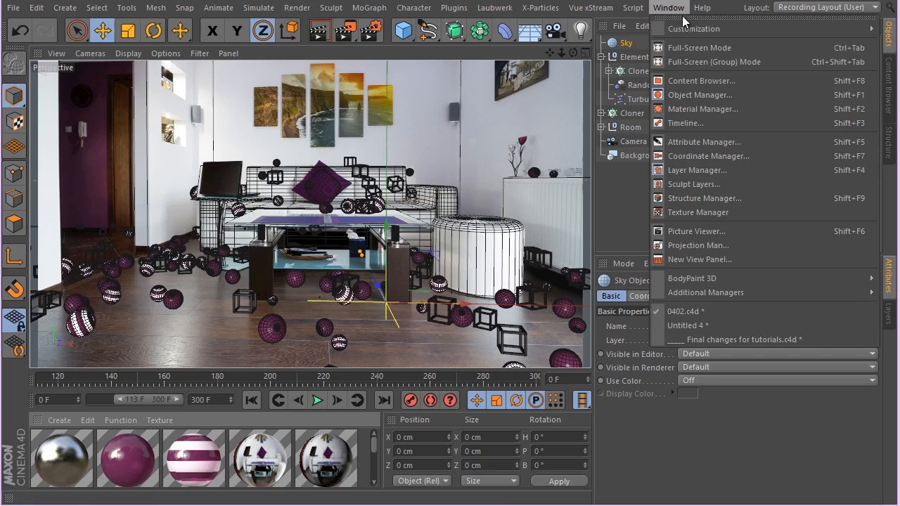
click(699, 80)
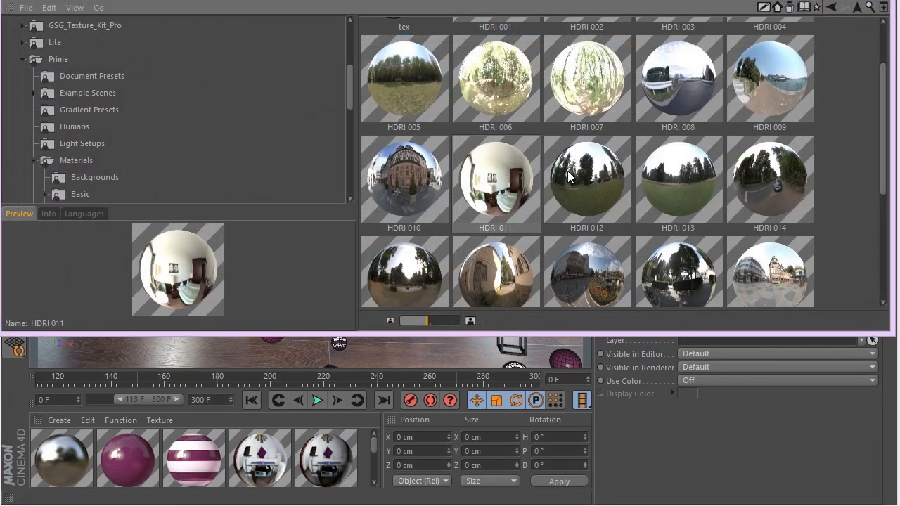
mouse_move(62, 85)
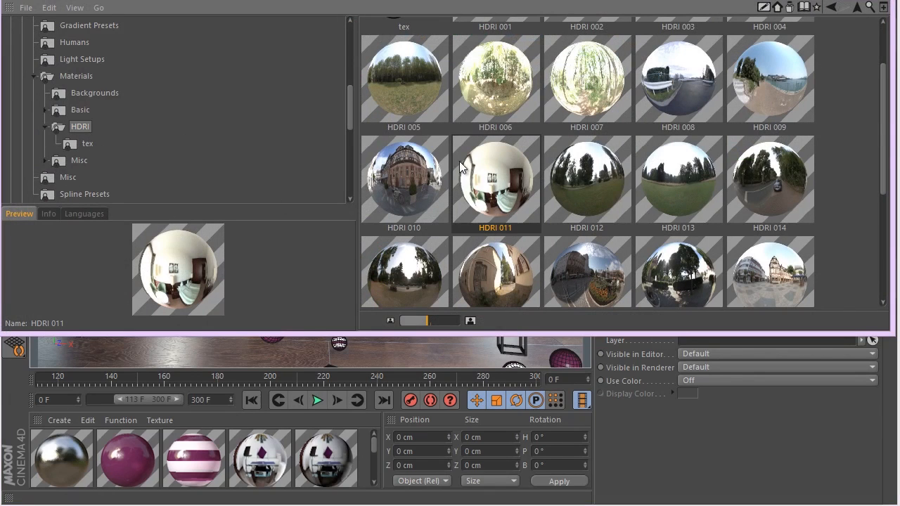
mouse_move(484, 196)
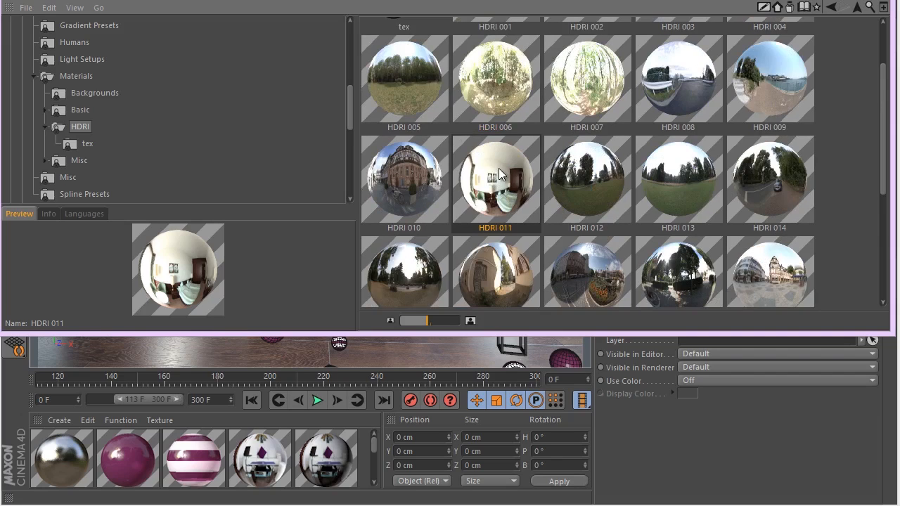
mouse_move(545, 191)
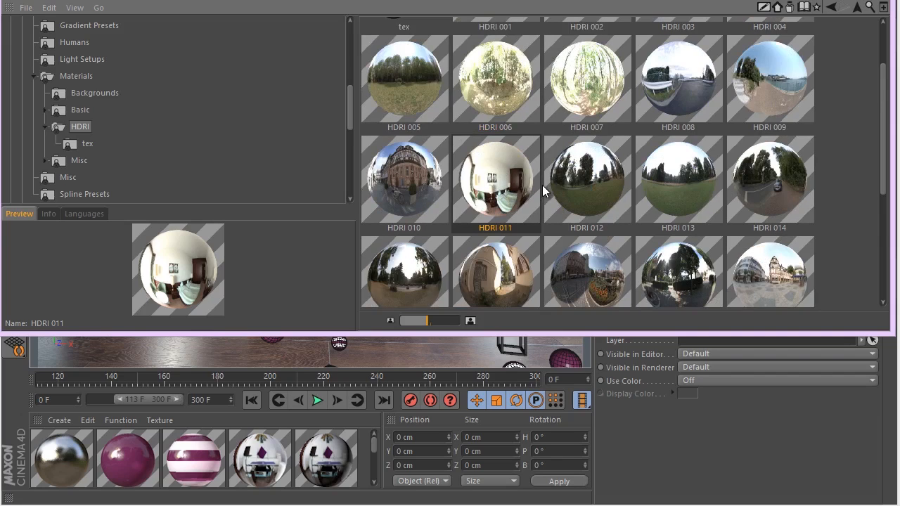
mouse_move(509, 200)
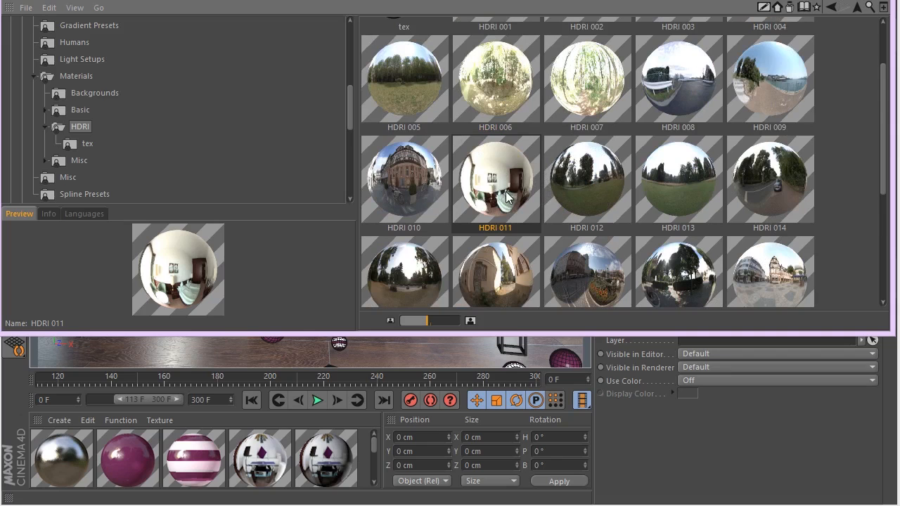
mouse_move(512, 186)
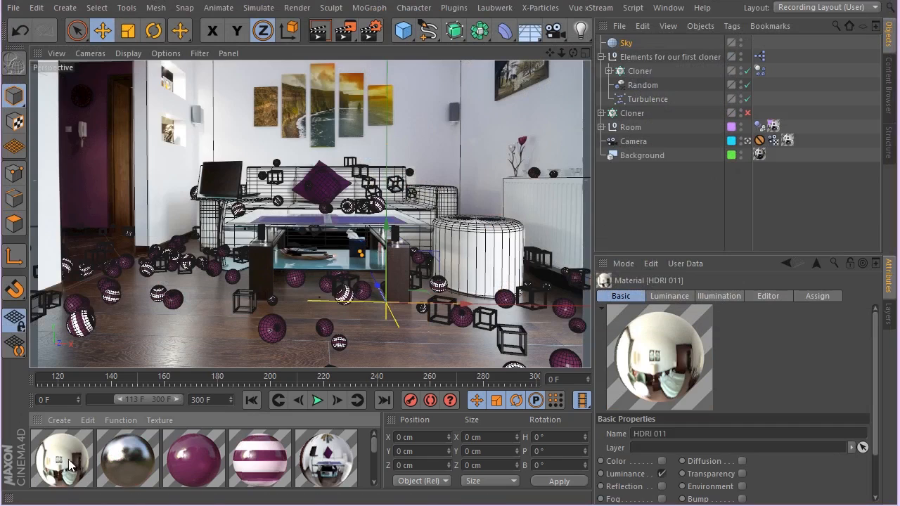
Load the HDRI 011 material and hide the Sky from the camera via its compositing tag.
double_click(68, 468)
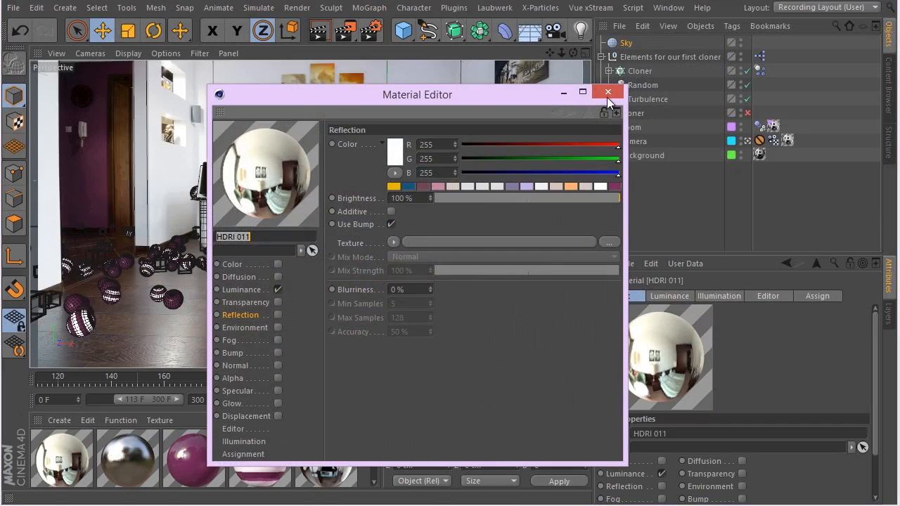
click(607, 91)
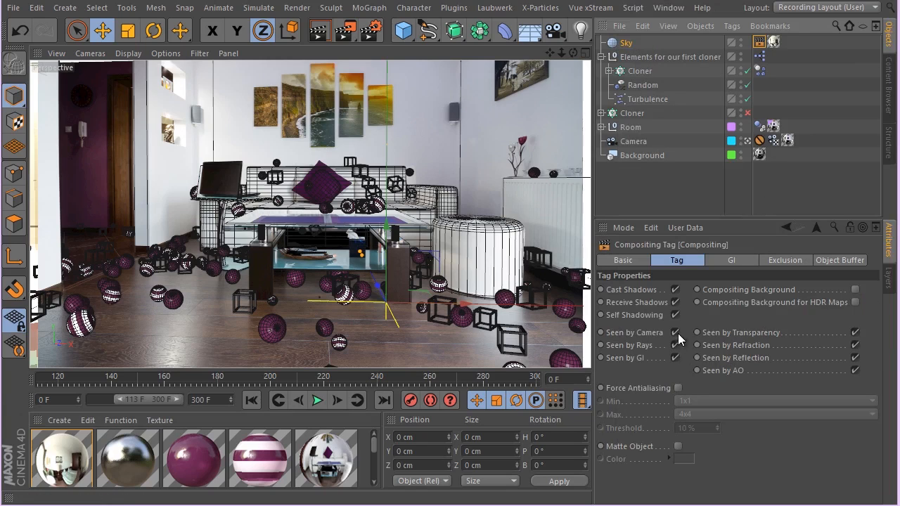
click(624, 42)
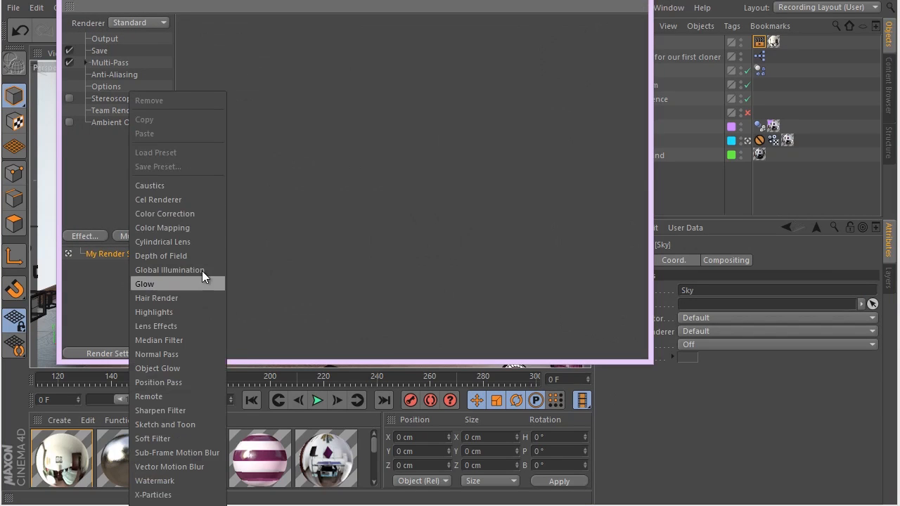
Add Global Illumination with Light Mapping secondary method and Medium irradiance record density.
click(169, 271)
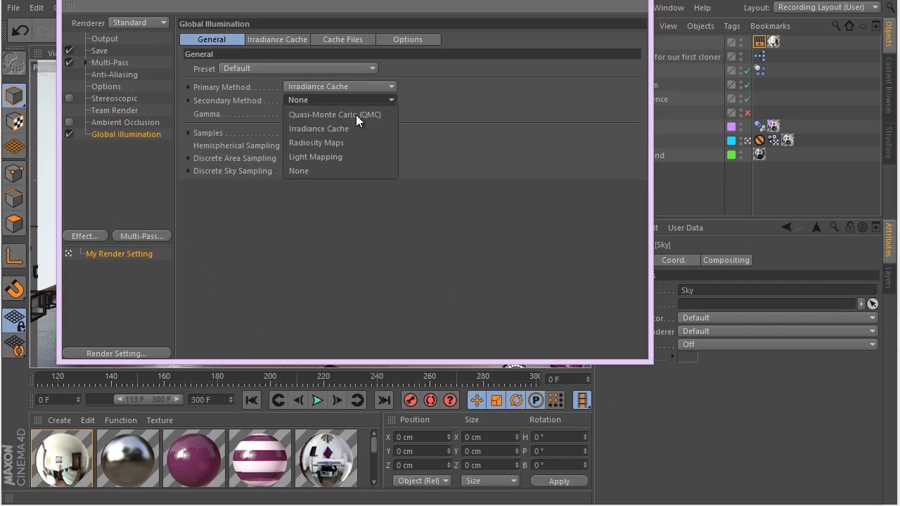
click(315, 156)
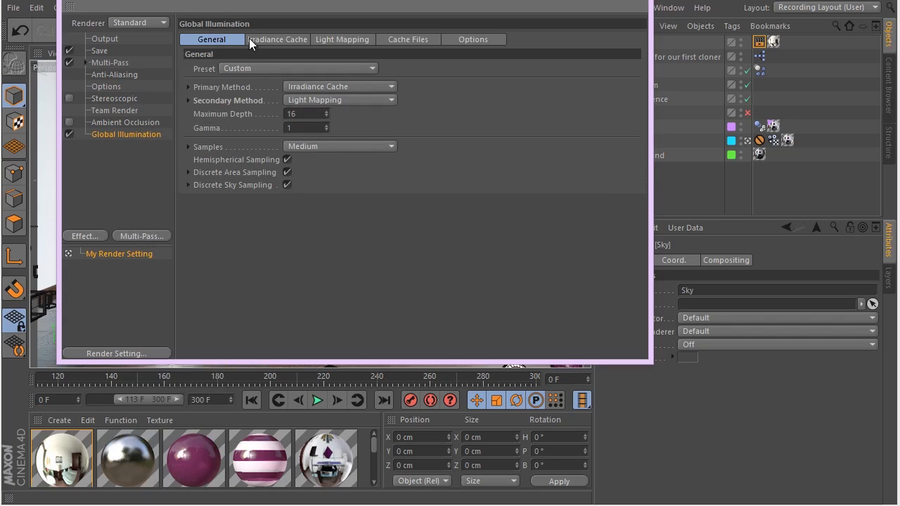
click(278, 40)
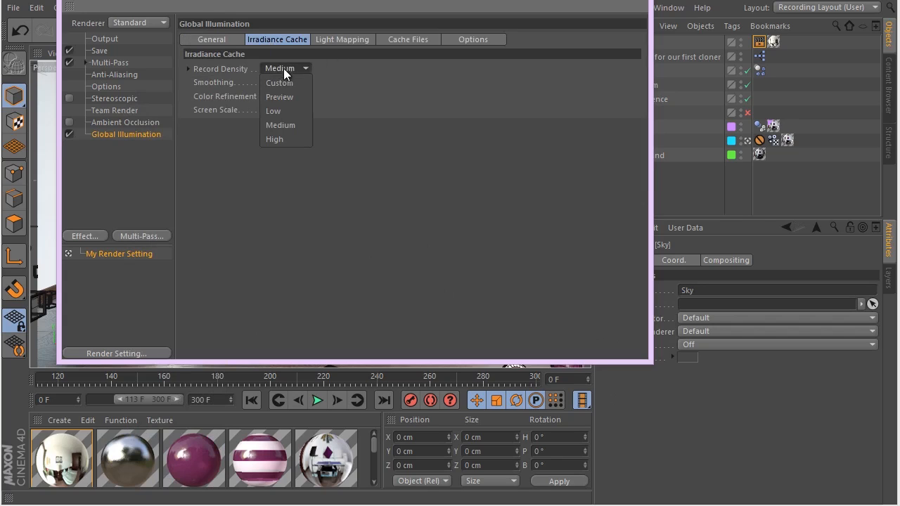
click(343, 39)
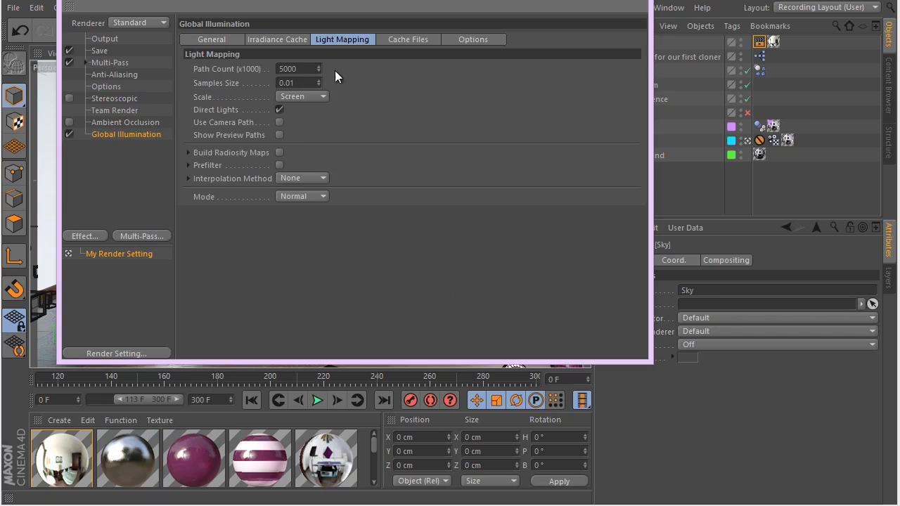
Set the light-mapping path count to 3500 and add Ambient Occlusion.
click(297, 67)
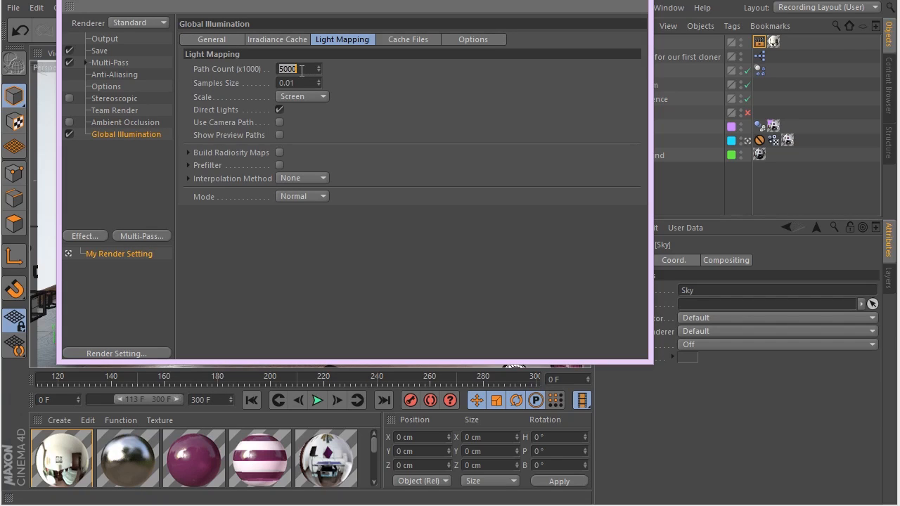
text(3500)
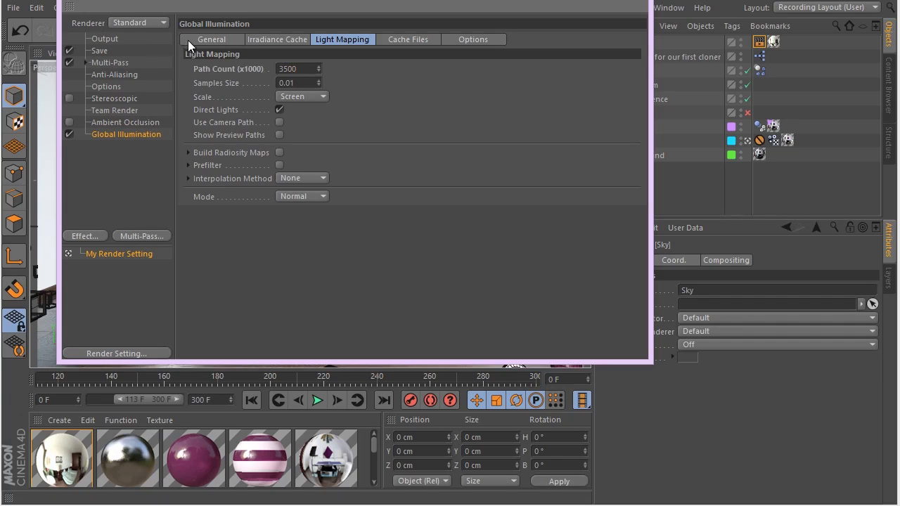
click(124, 121)
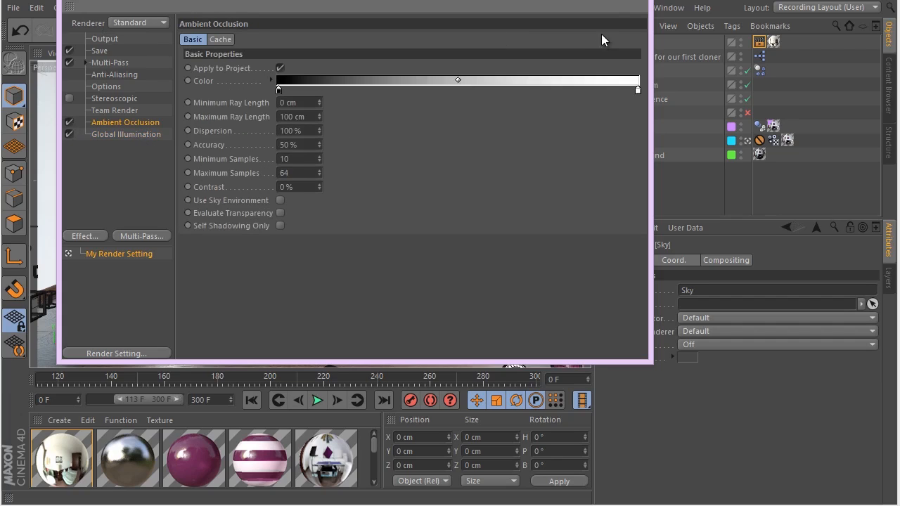
mouse_move(155, 152)
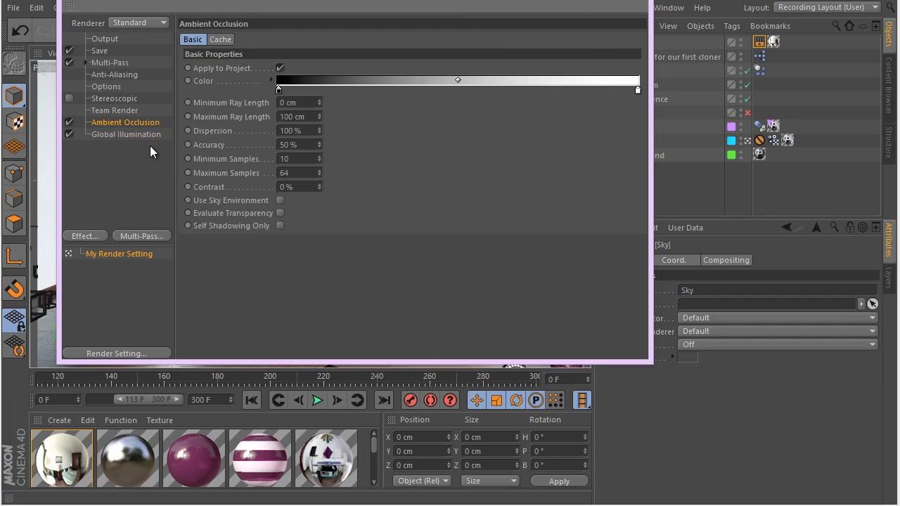
click(126, 135)
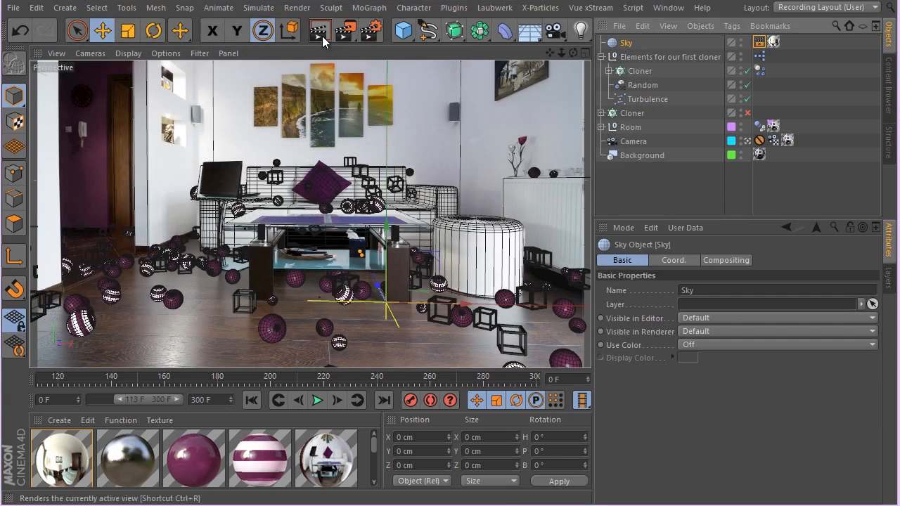
click(315, 31)
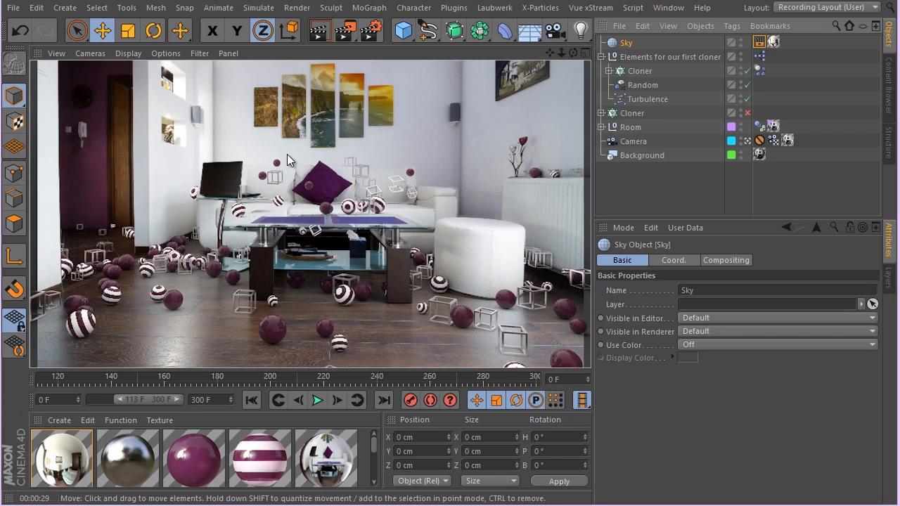
mouse_move(281, 149)
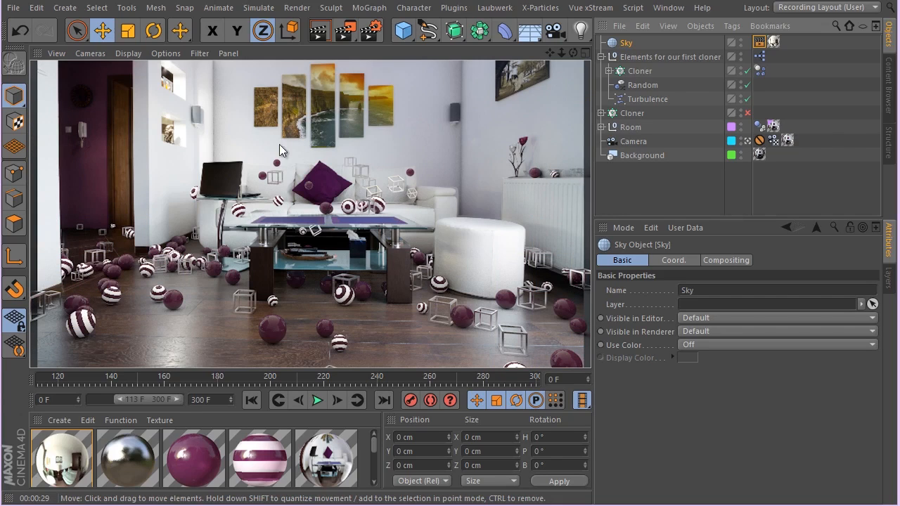
mouse_move(282, 174)
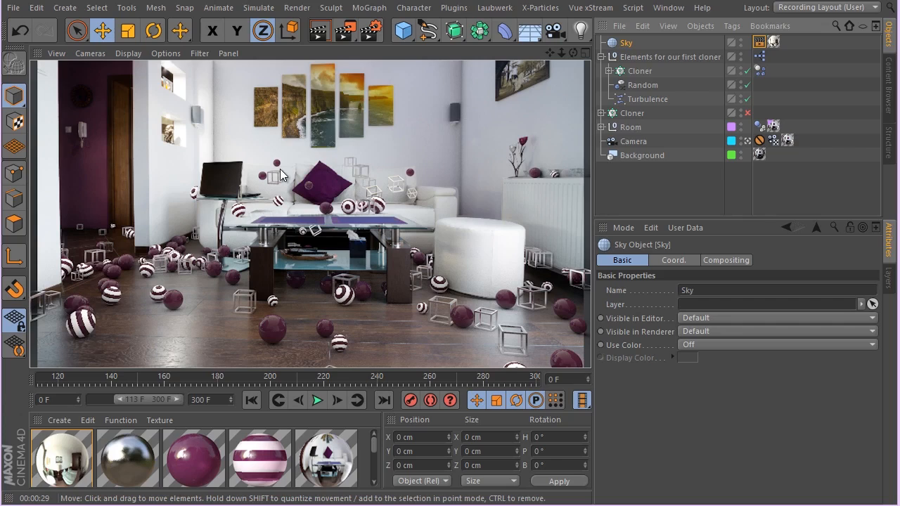
mouse_move(174, 281)
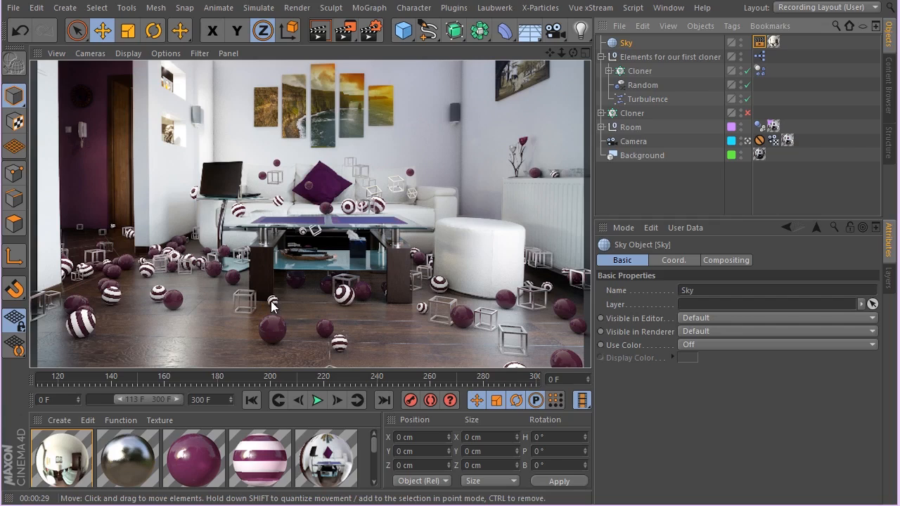
mouse_move(208, 321)
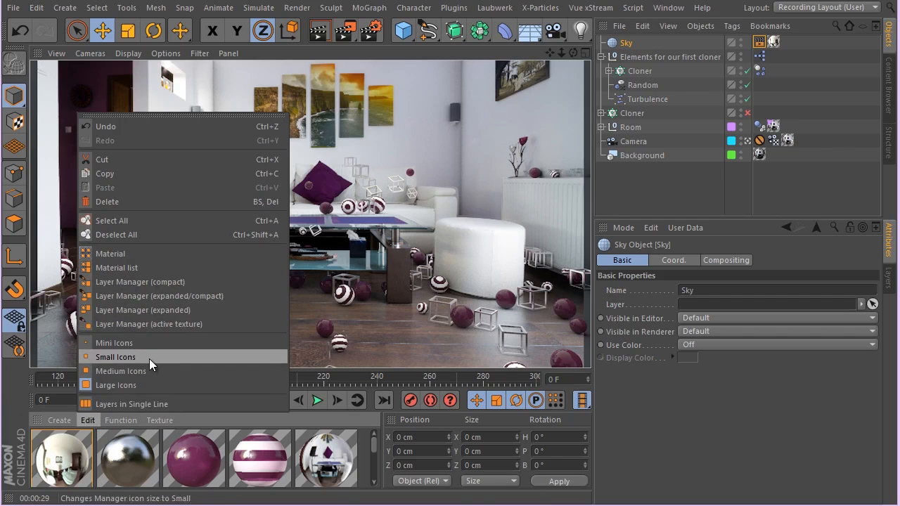
Show materials as small icons with names and float the materials window over the scene.
click(116, 357)
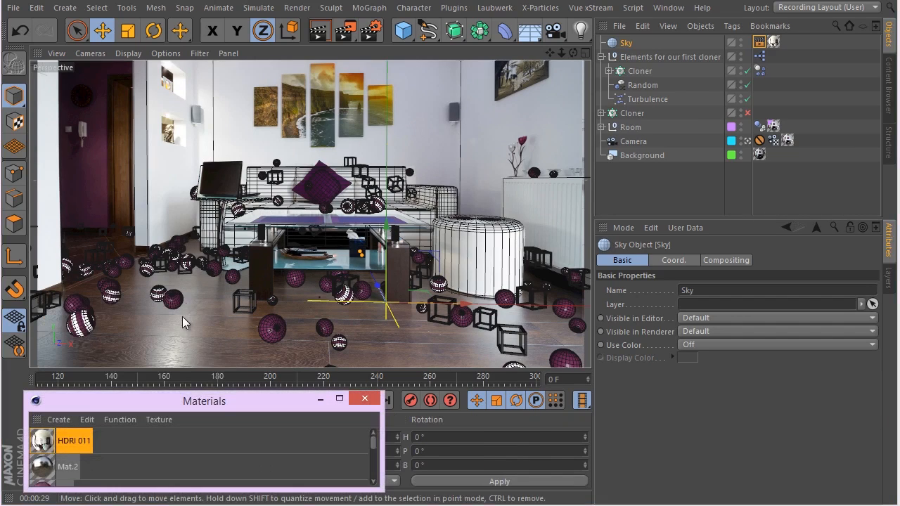
drag(204, 400, 304, 97)
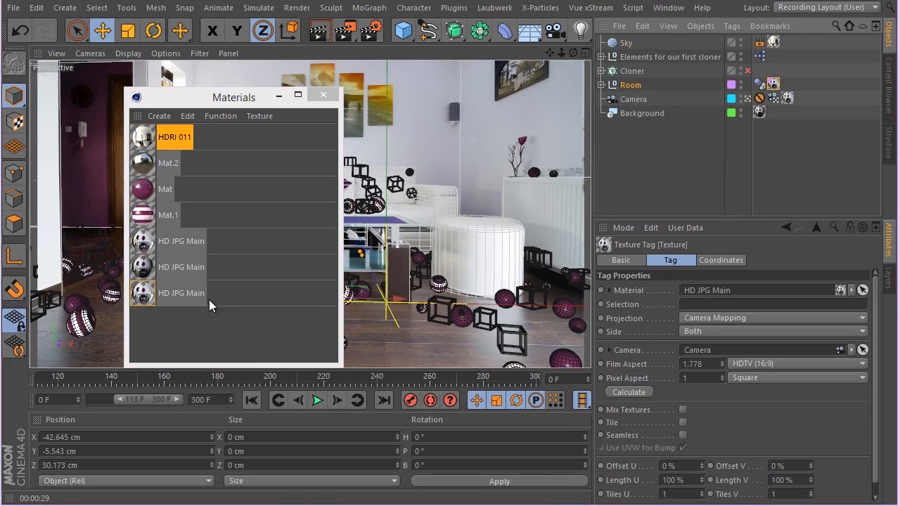
mouse_move(650, 175)
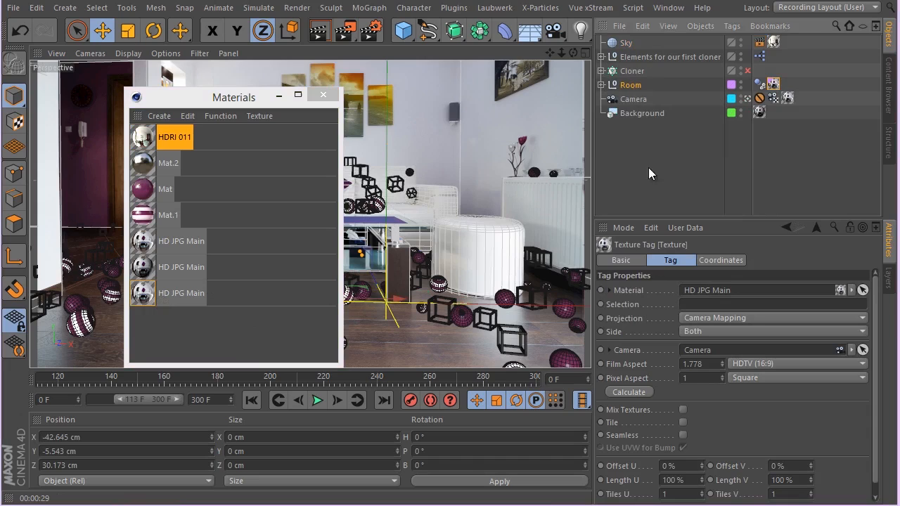
Expand the Room group's Geometry and Walls subgroups in the Object Manager.
click(609, 84)
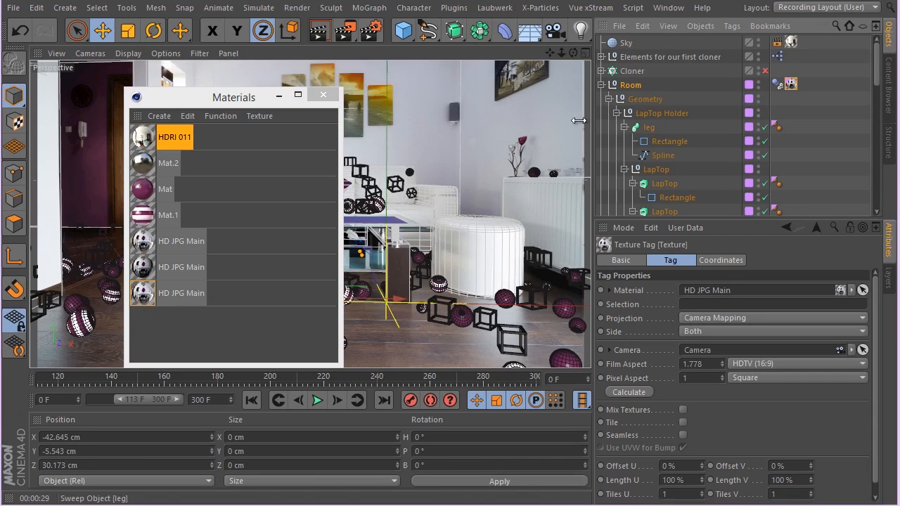
click(644, 98)
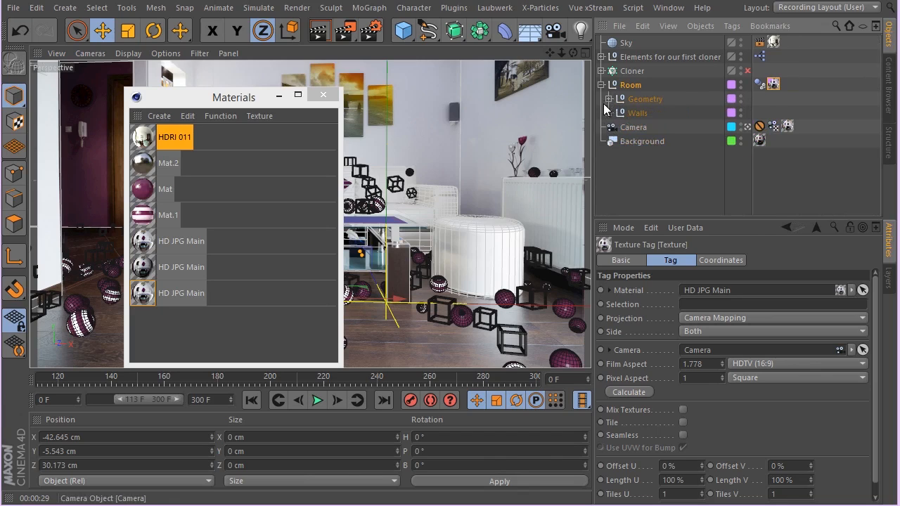
click(611, 98)
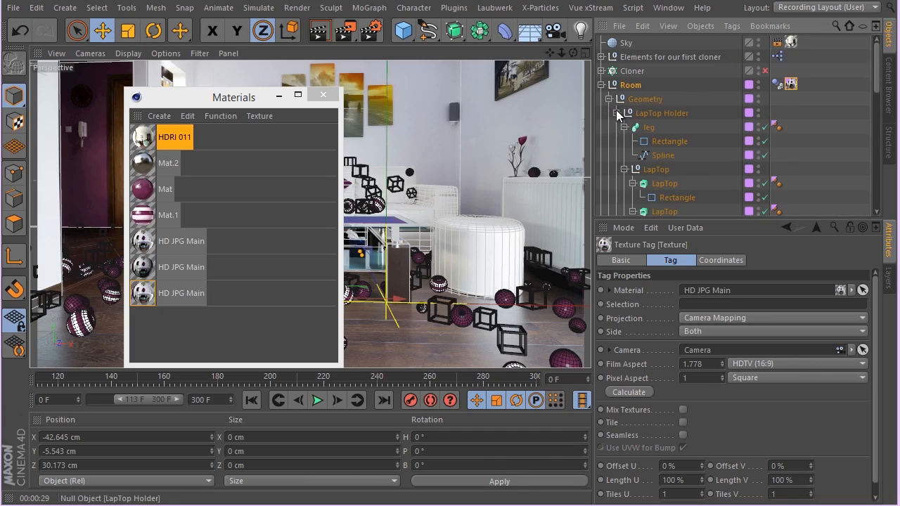
click(618, 113)
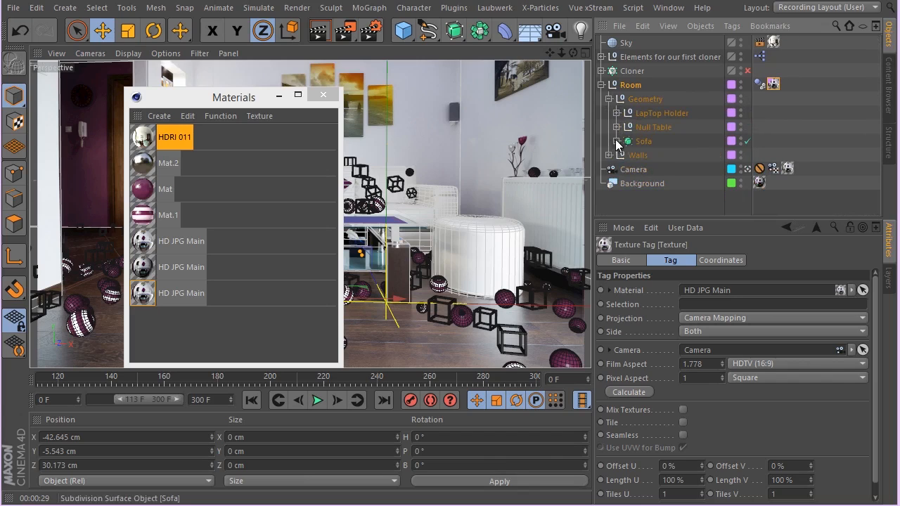
click(615, 155)
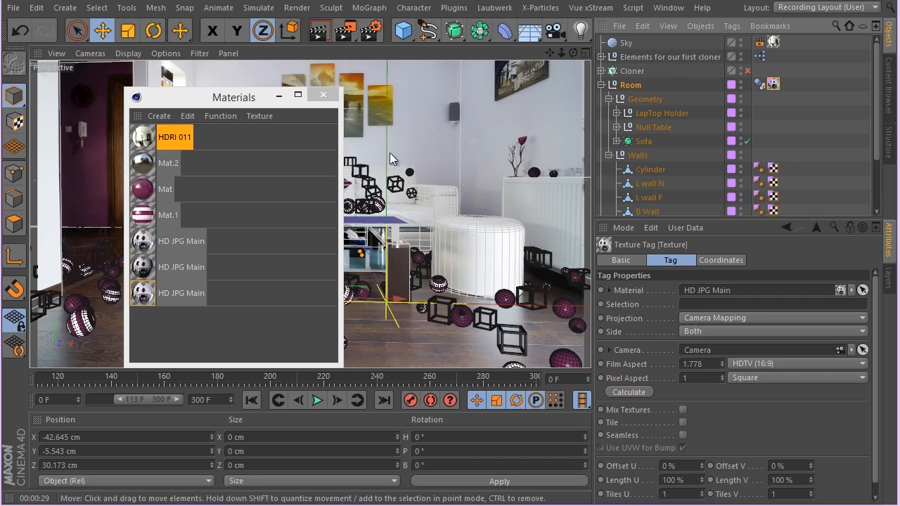
mouse_move(262, 104)
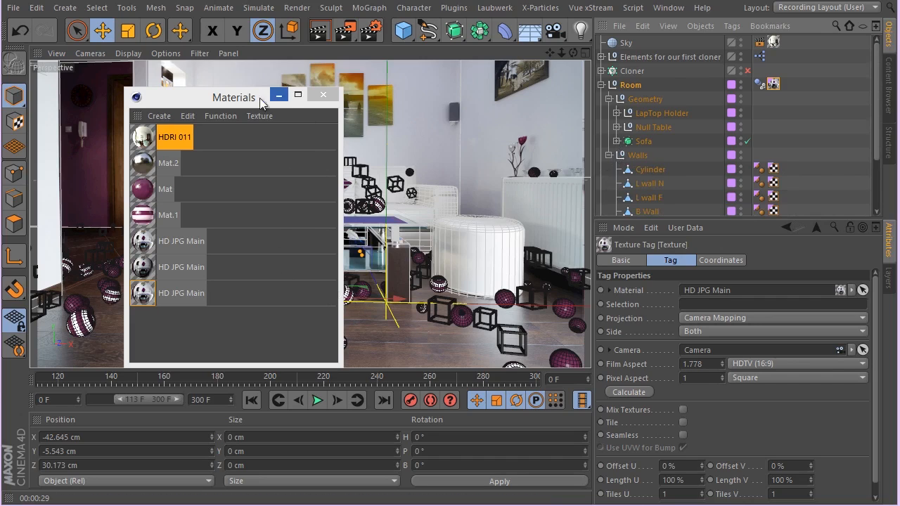
Move the materials window aside and duplicate the HD JPG Main material.
drag(233, 97, 95, 105)
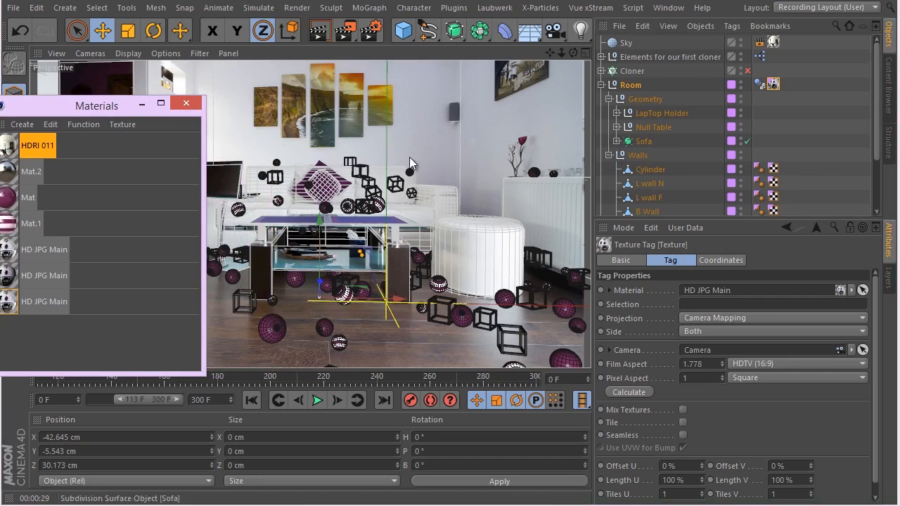
drag(97, 106, 329, 64)
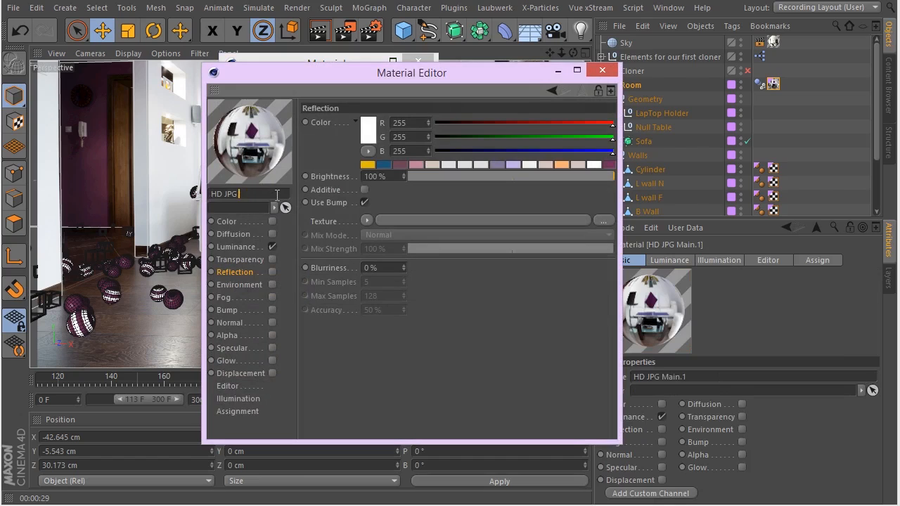
Rename the copy 'HD JPG Floor and Table' and lower its reflection brightness to 24%.
text(G)
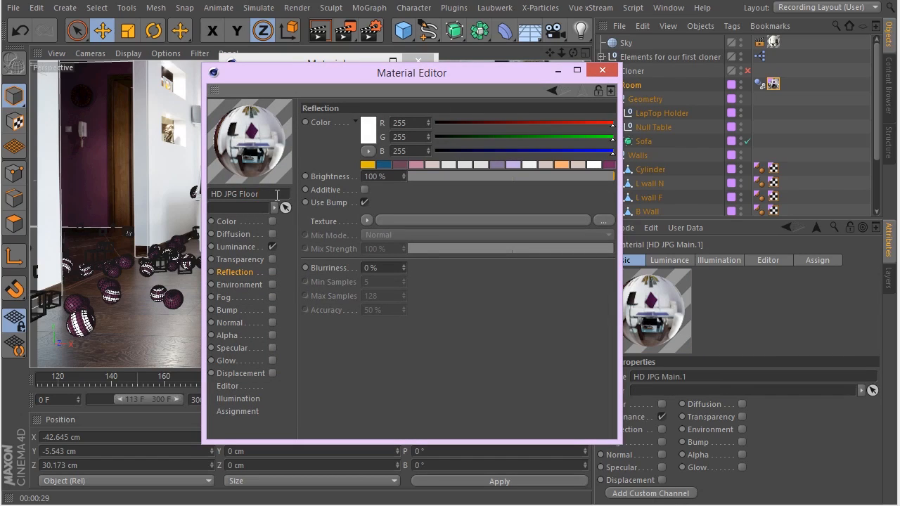
text(and Tab)
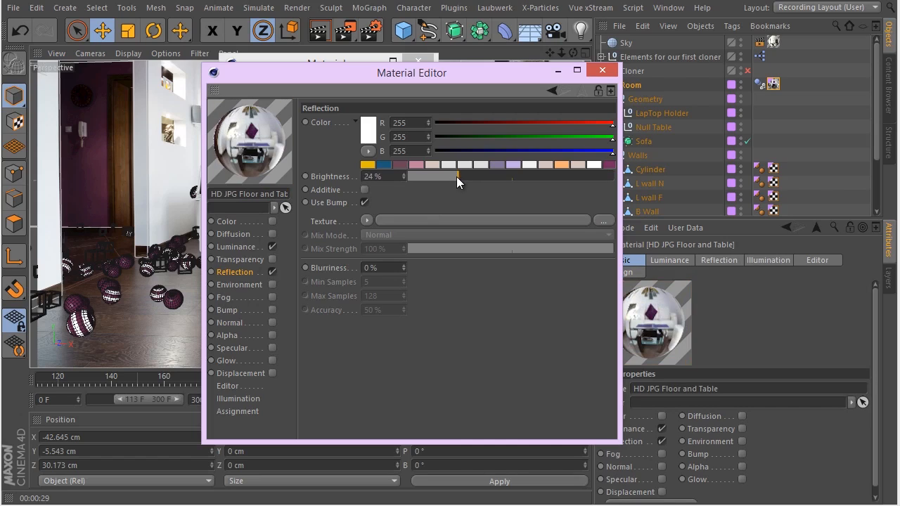
drag(457, 176, 476, 175)
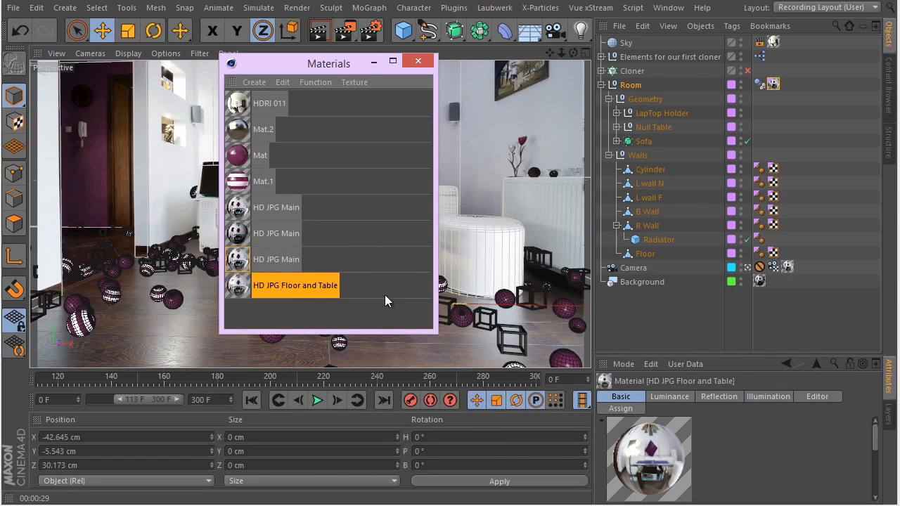
Assign HD JPG Floor and Table to the floor's texture tag and close the materials window.
click(645, 253)
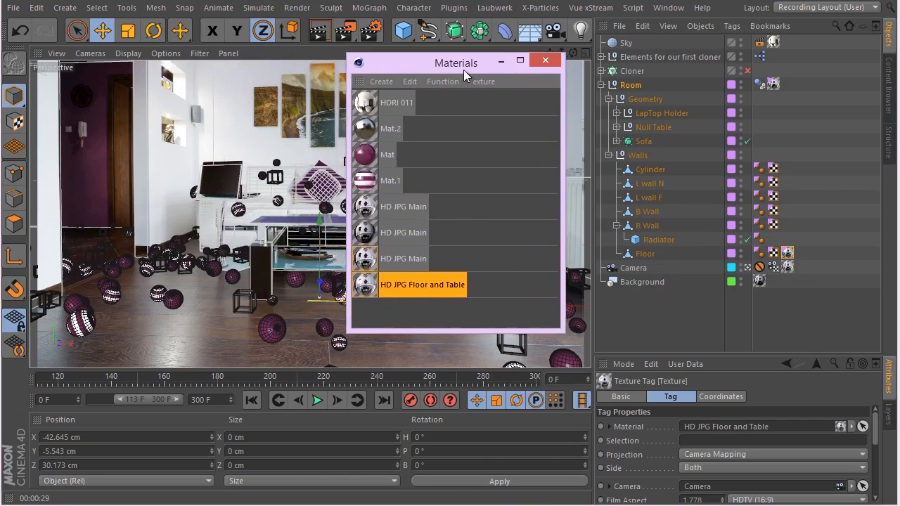
drag(456, 64, 334, 67)
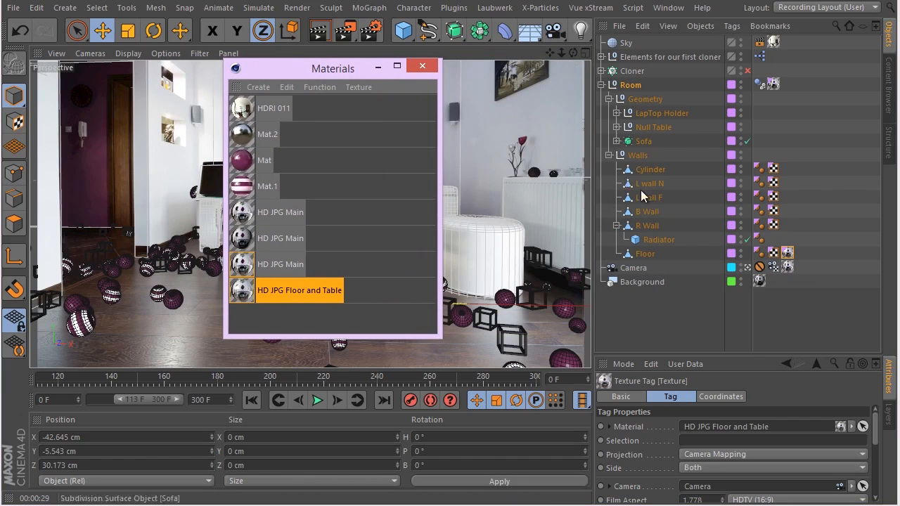
mouse_move(726, 169)
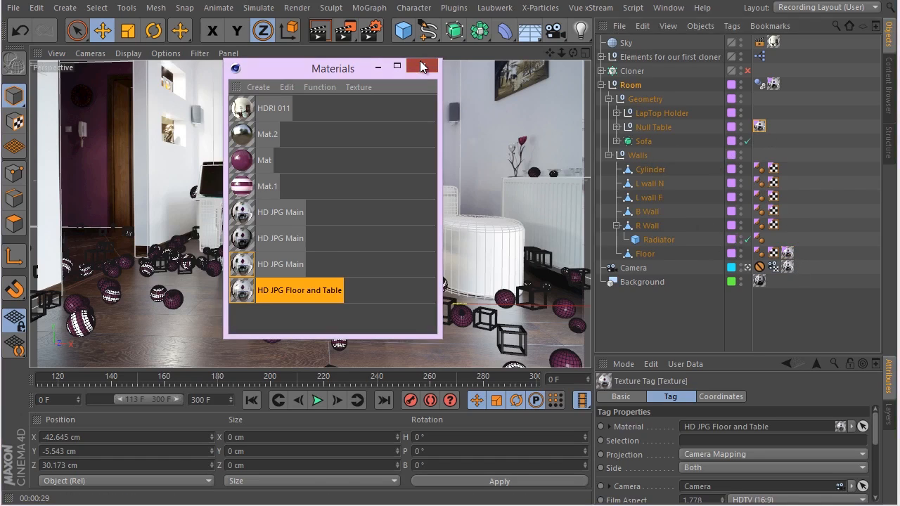
click(420, 68)
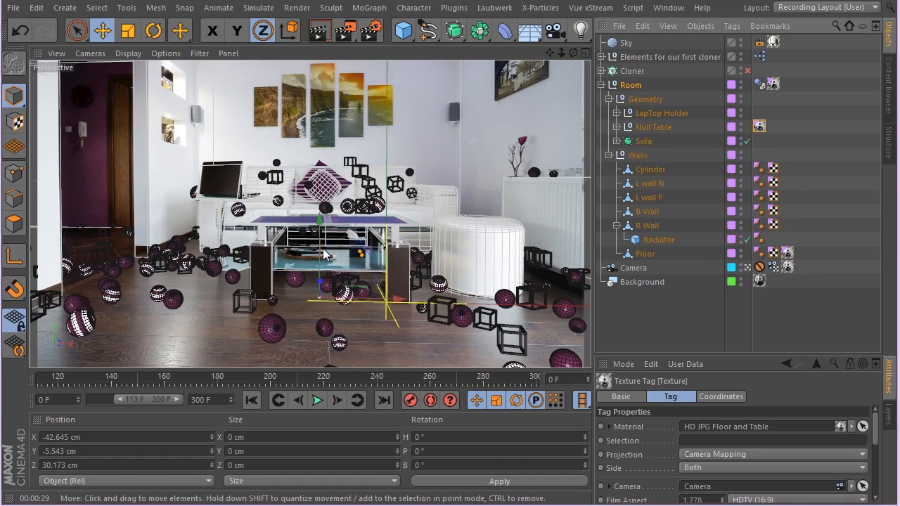
click(645, 141)
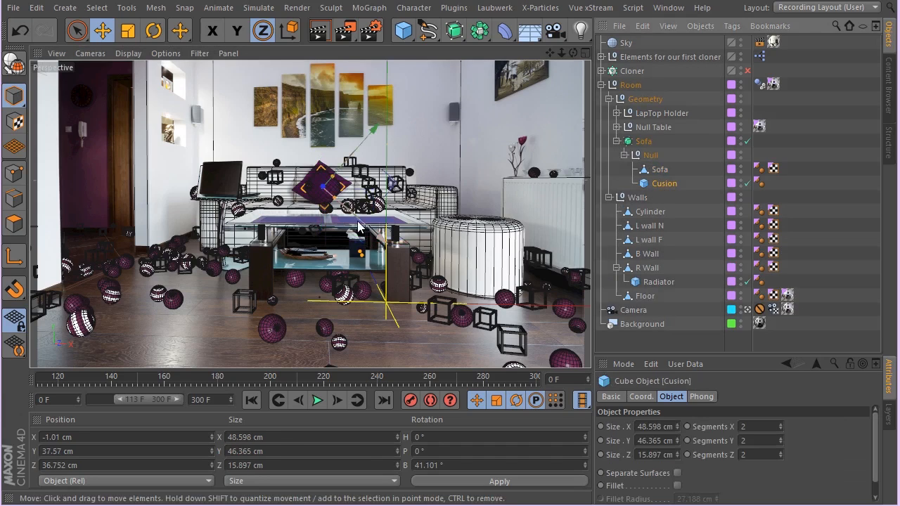
click(127, 32)
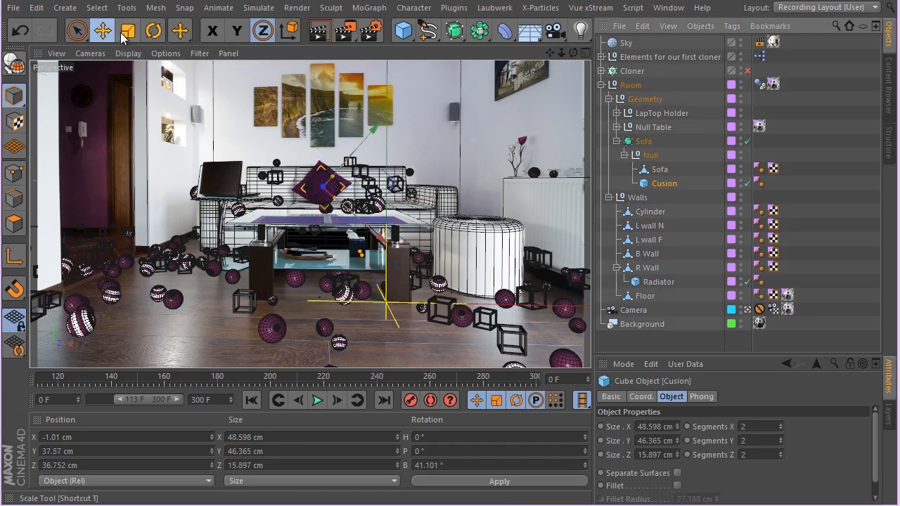
mouse_move(127, 31)
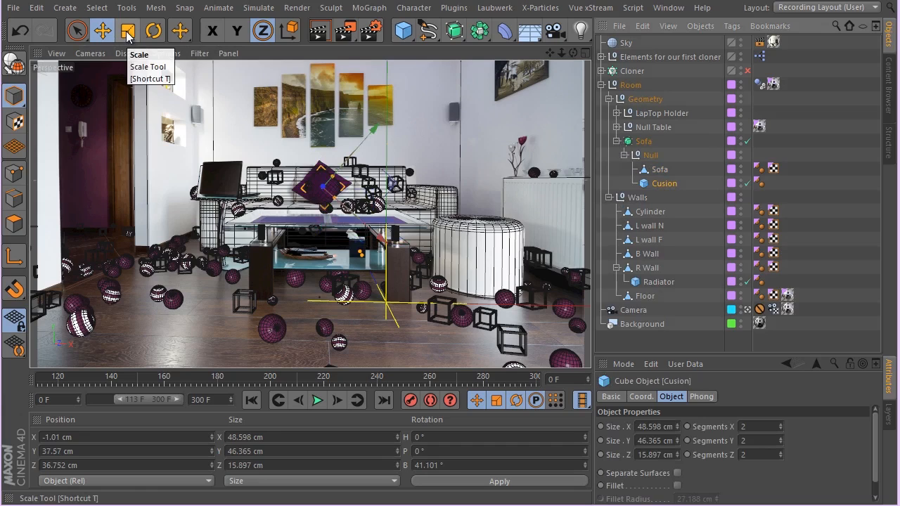
click(127, 31)
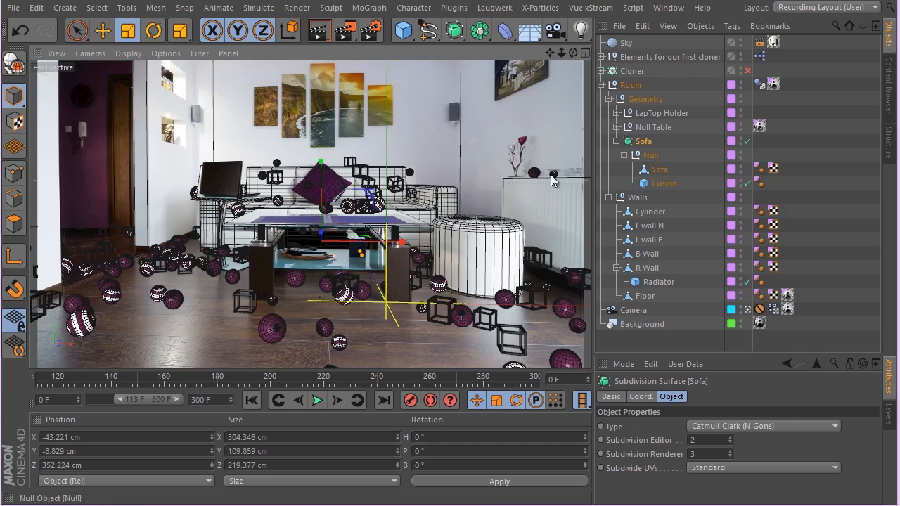
mouse_move(416, 208)
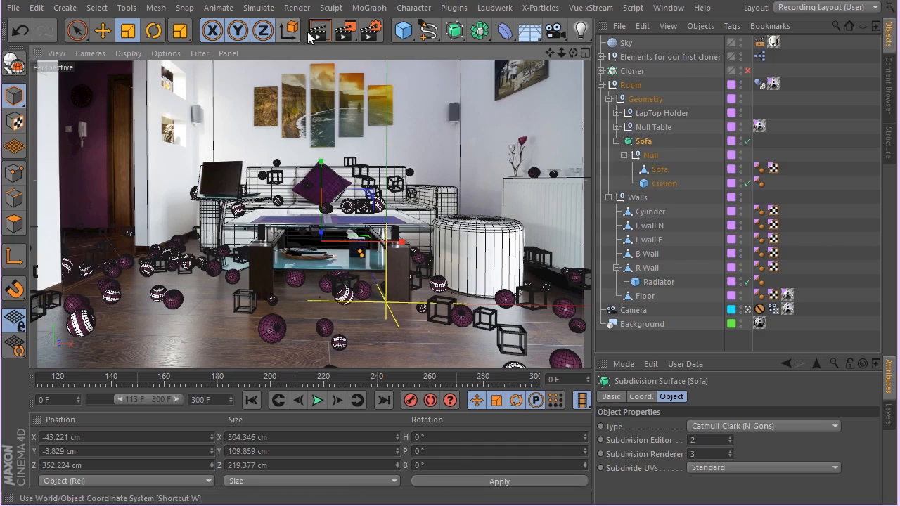
Select the Sofa object before rendering the active view.
click(321, 34)
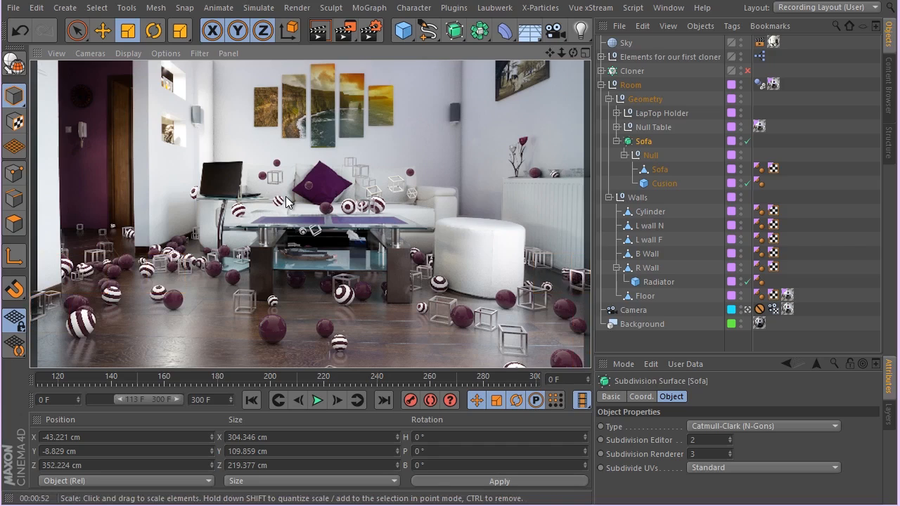
mouse_move(220, 246)
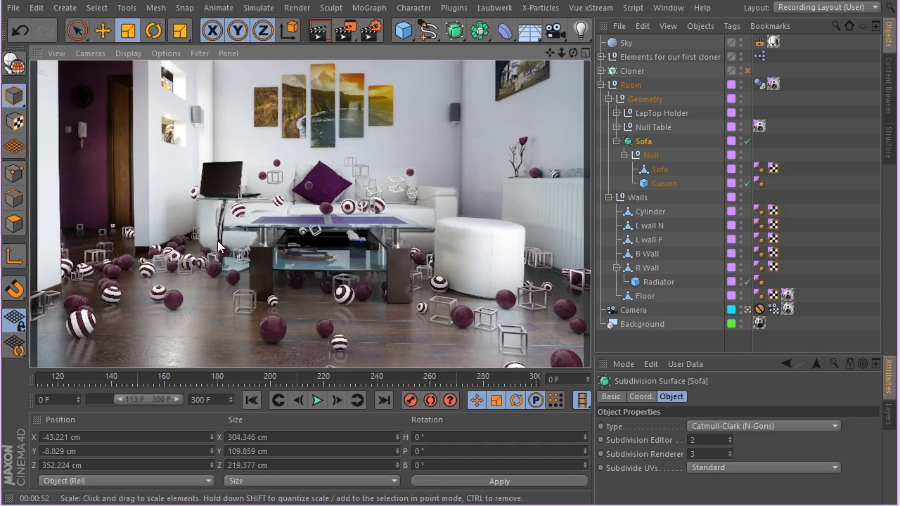
mouse_move(233, 186)
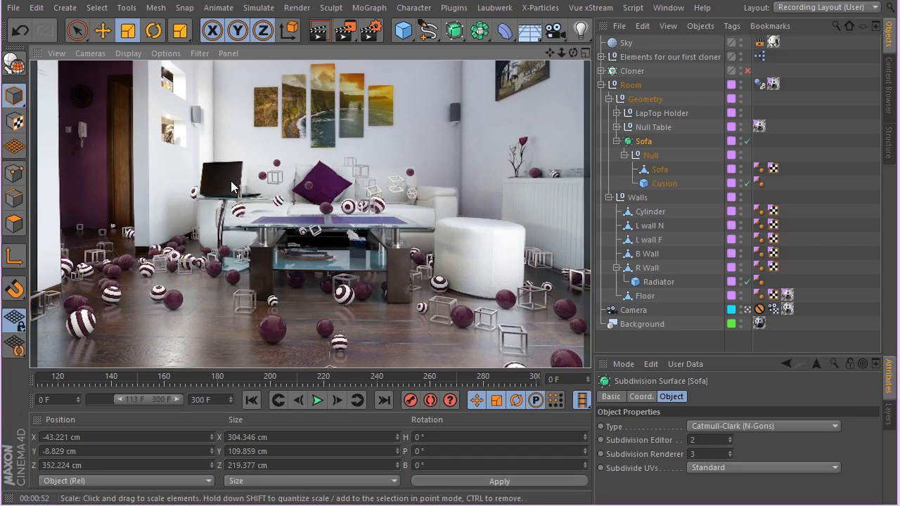
mouse_move(298, 117)
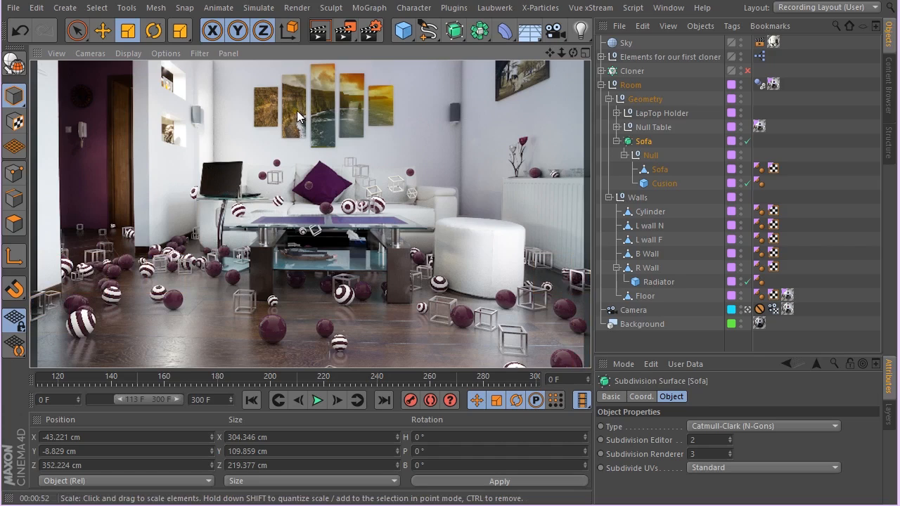
mouse_move(490, 153)
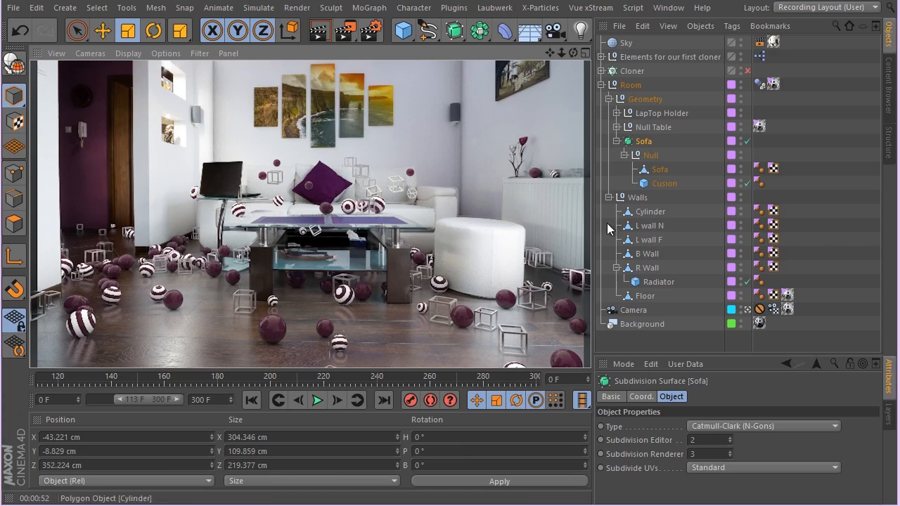
mouse_move(184, 153)
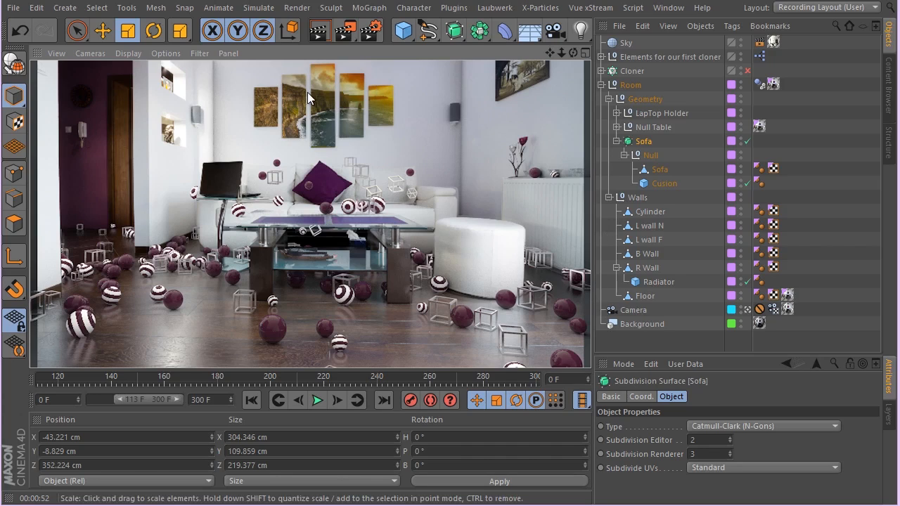
mouse_move(242, 332)
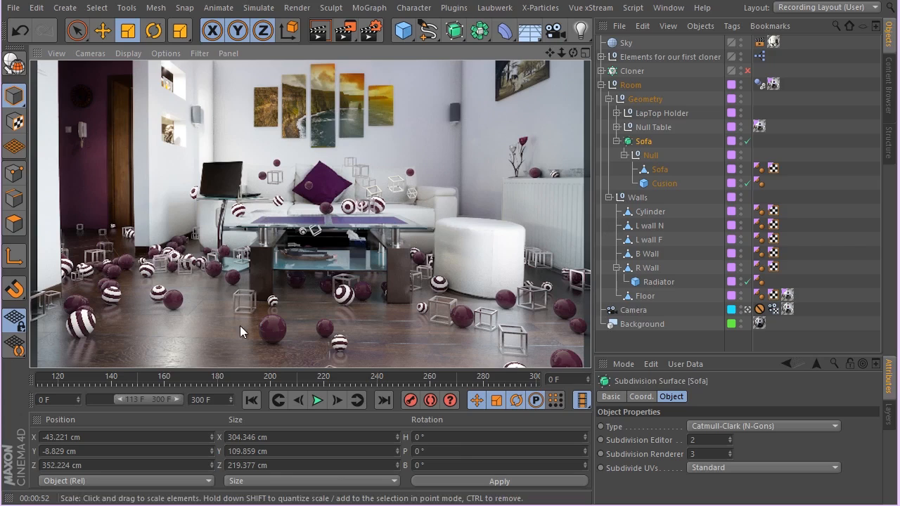
mouse_move(298, 269)
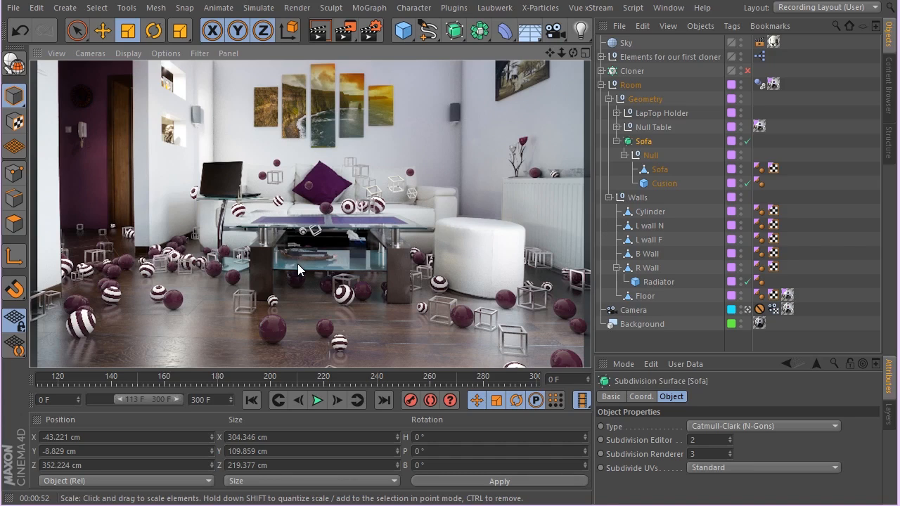
mouse_move(232, 309)
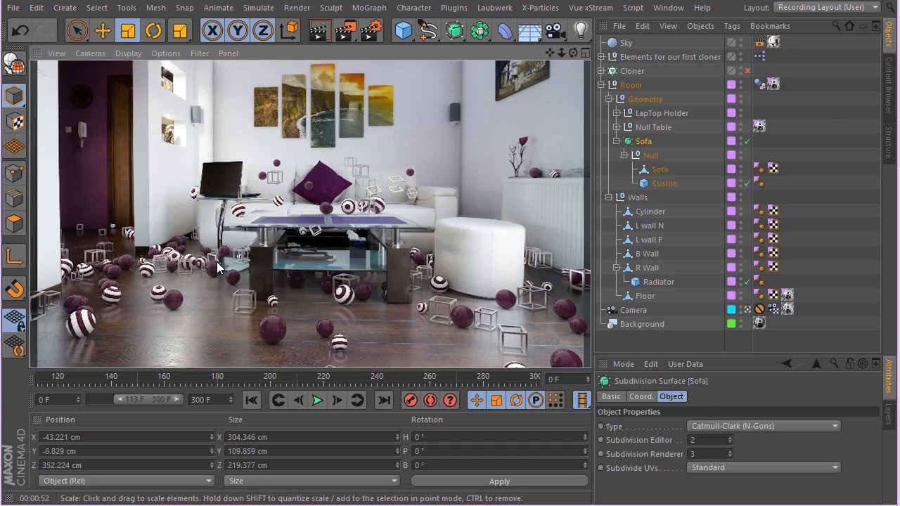
mouse_move(219, 264)
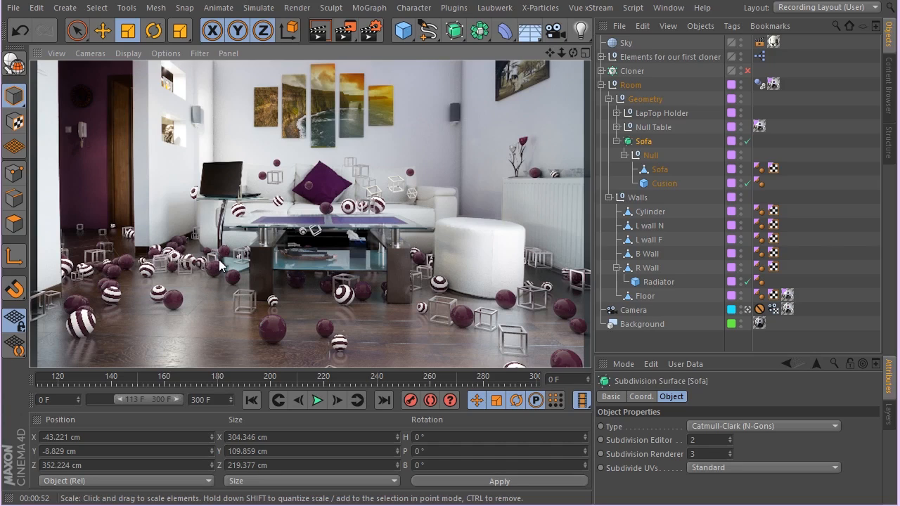
mouse_move(392, 332)
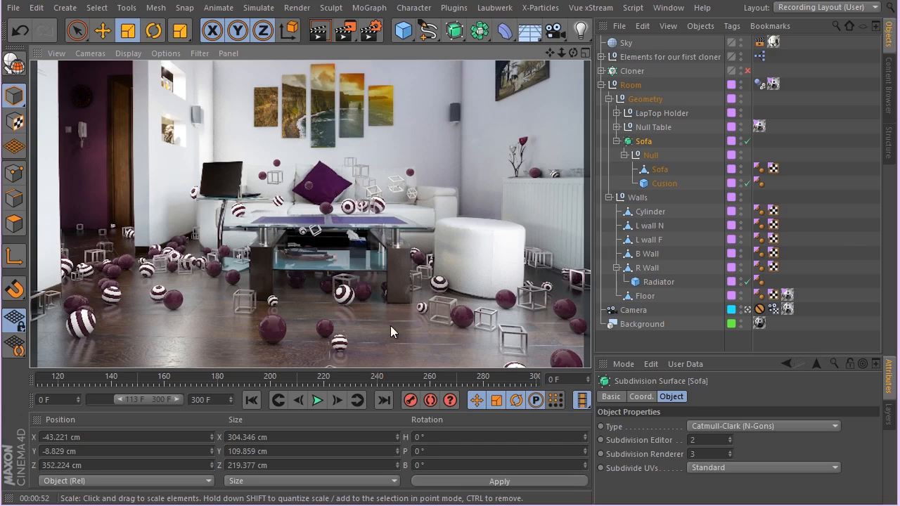
mouse_move(413, 219)
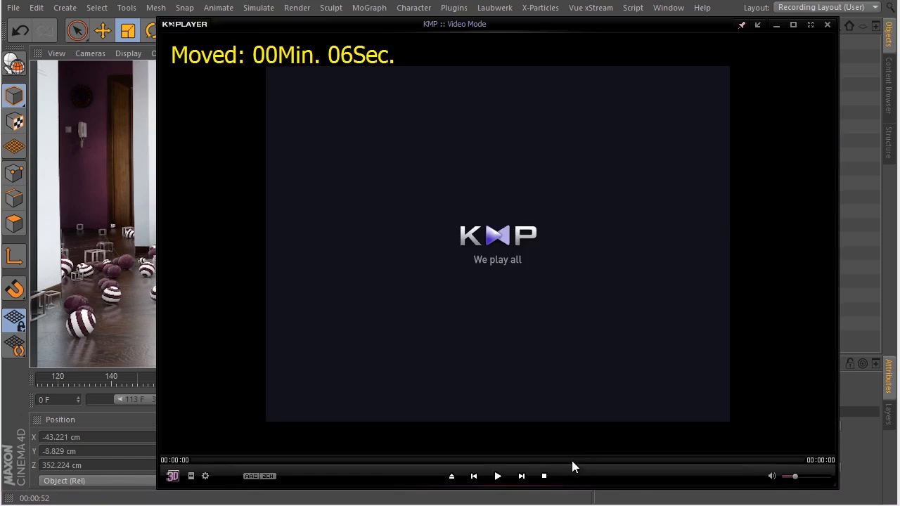
Play the BoxStudio.mp4 render of the living-room scene.
click(498, 475)
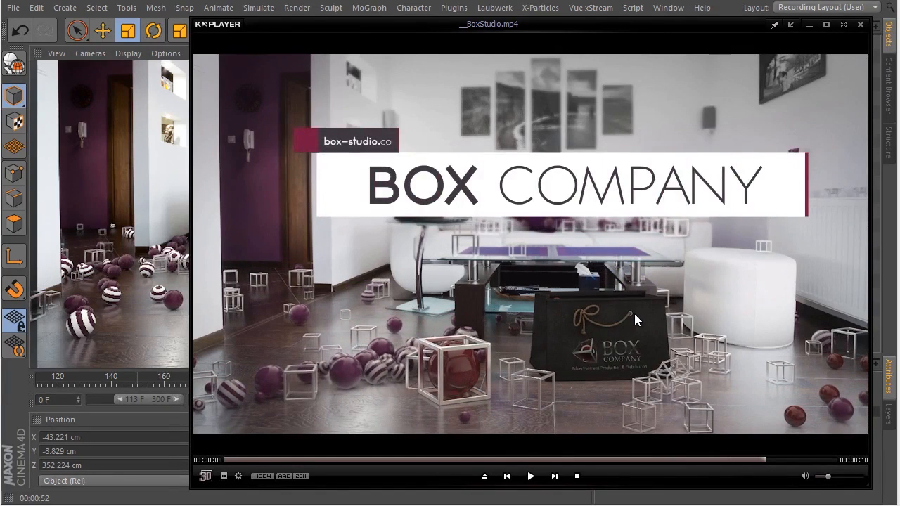
mouse_move(419, 369)
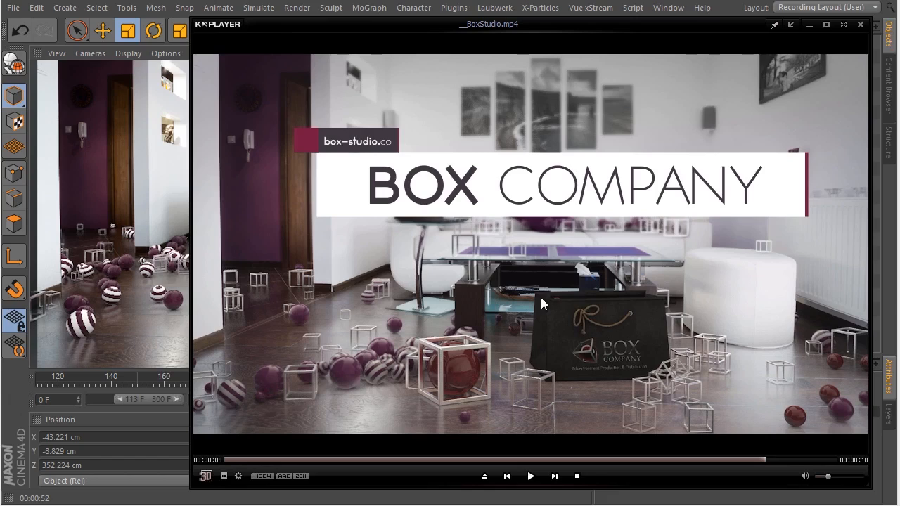
mouse_move(640, 315)
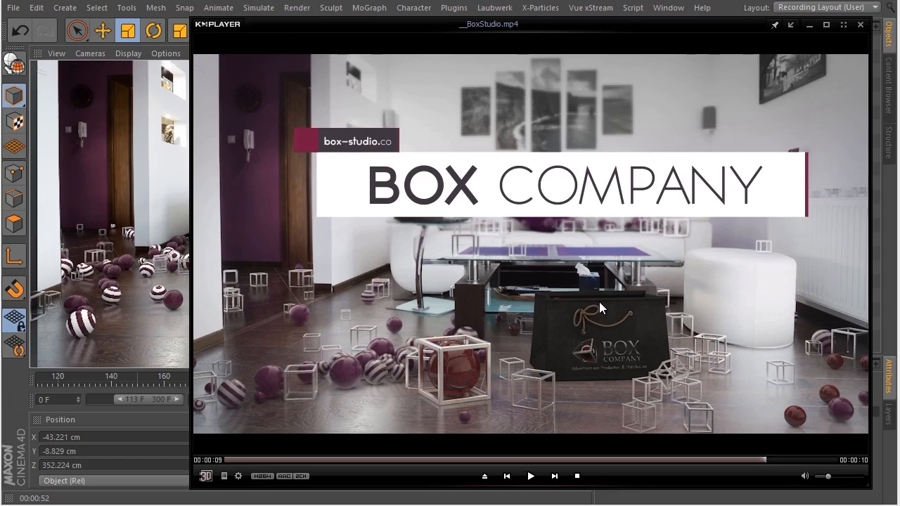
mouse_move(557, 343)
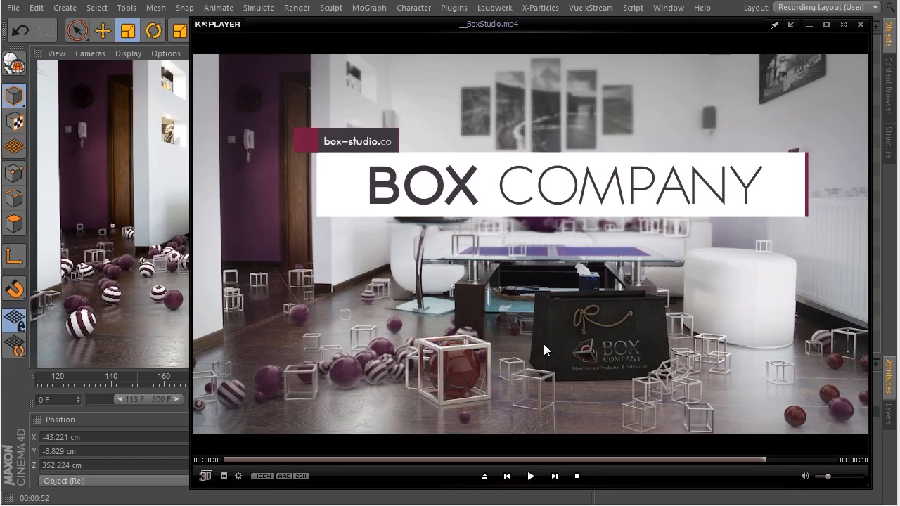
mouse_move(675, 457)
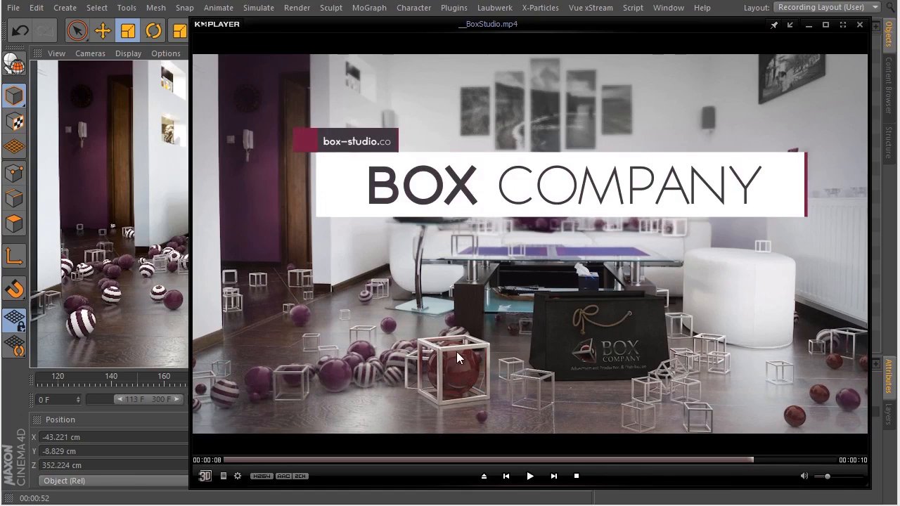
mouse_move(471, 339)
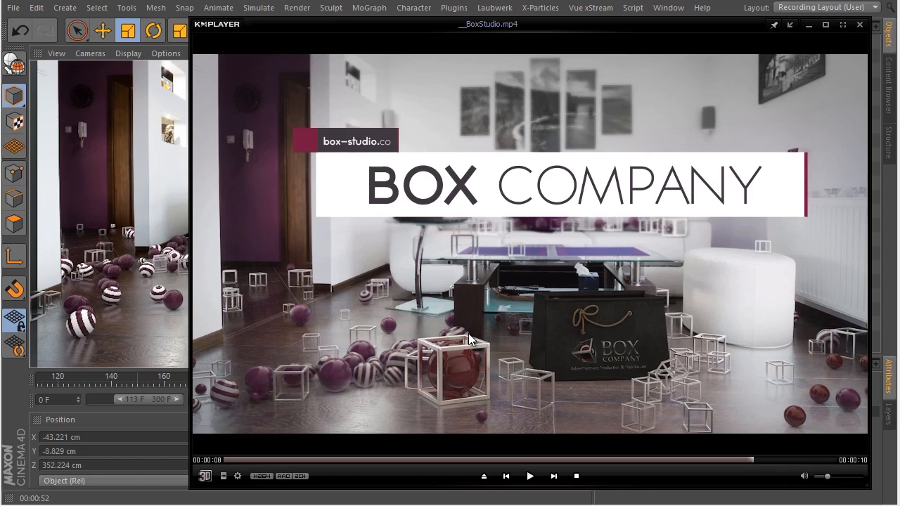
mouse_move(661, 112)
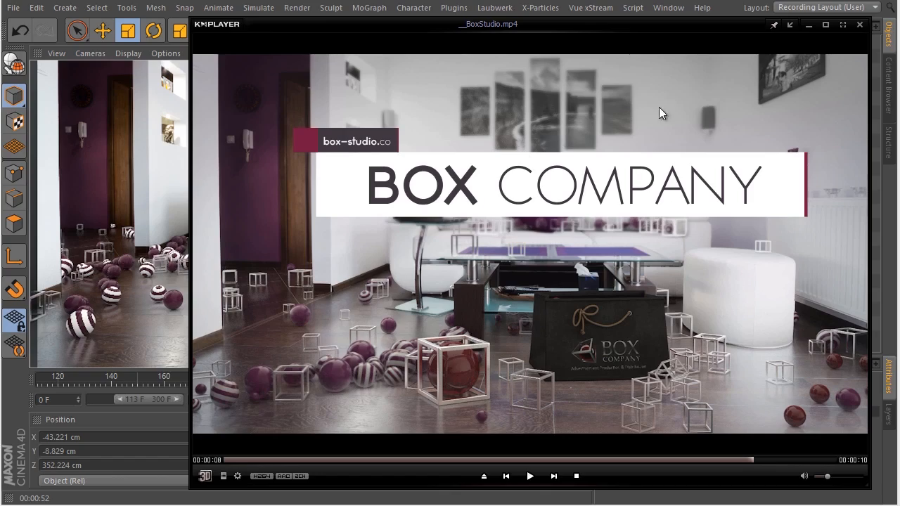